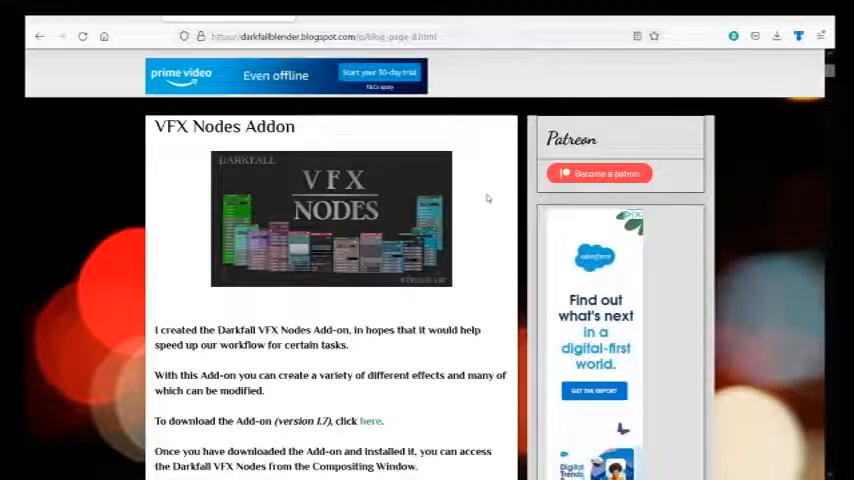
Download the VFX Nodes add-on file from the blog page's 'here' link.
scroll(down, 3)
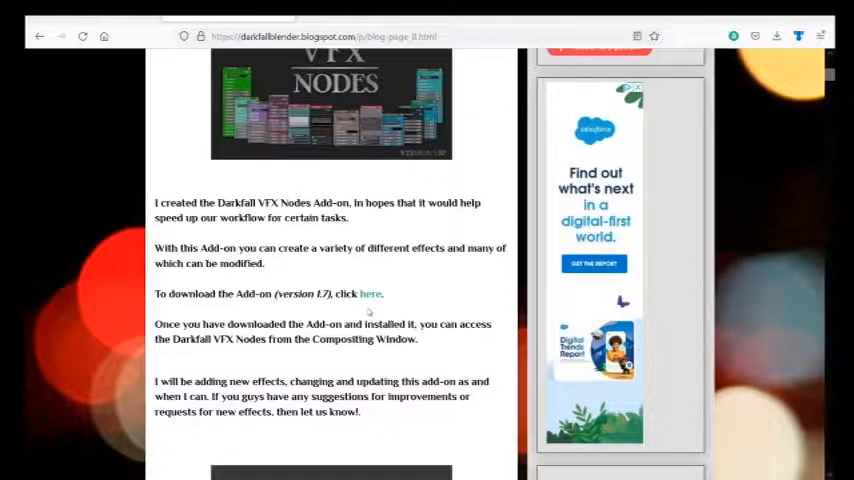
click(369, 293)
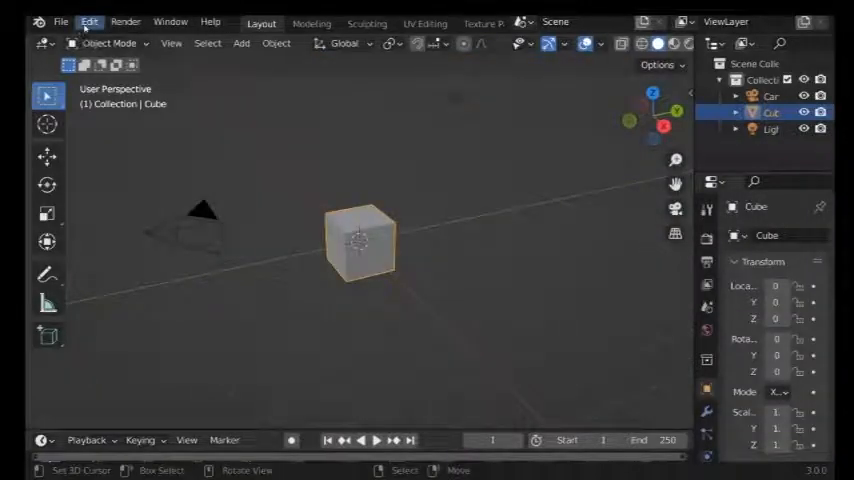
Install Darkfall VFX Nodes1_8.py from the Preferences Add-ons section.
click(89, 21)
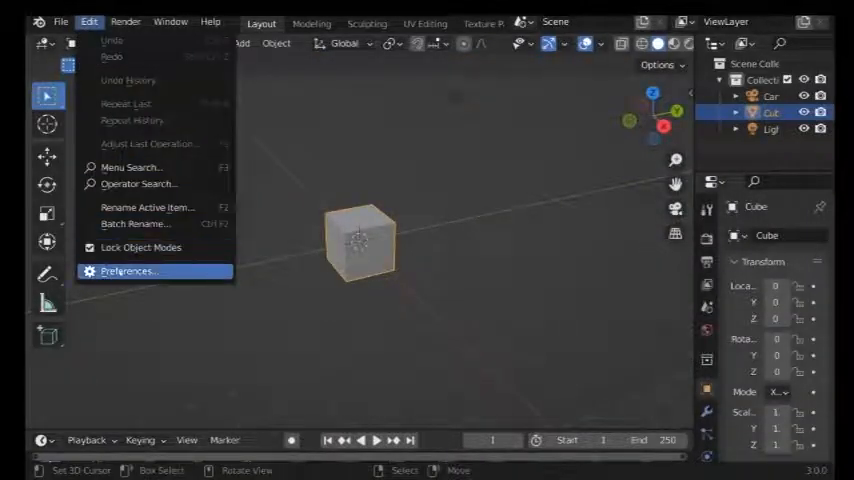
click(128, 271)
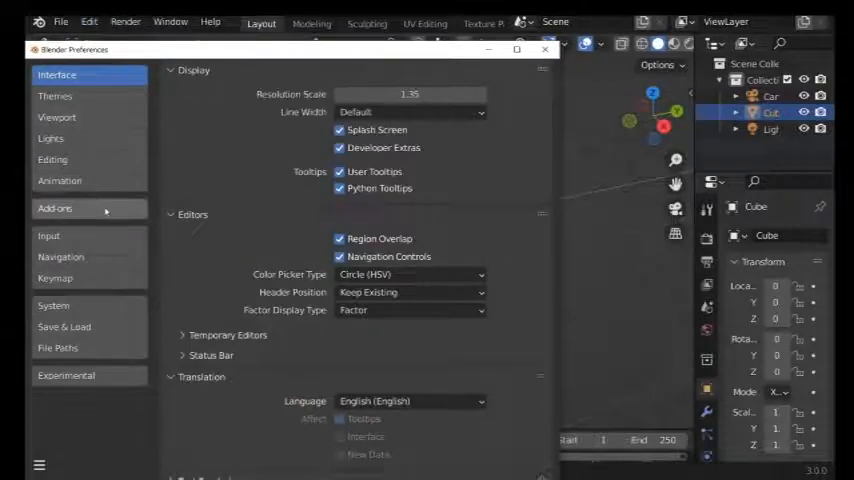
click(54, 208)
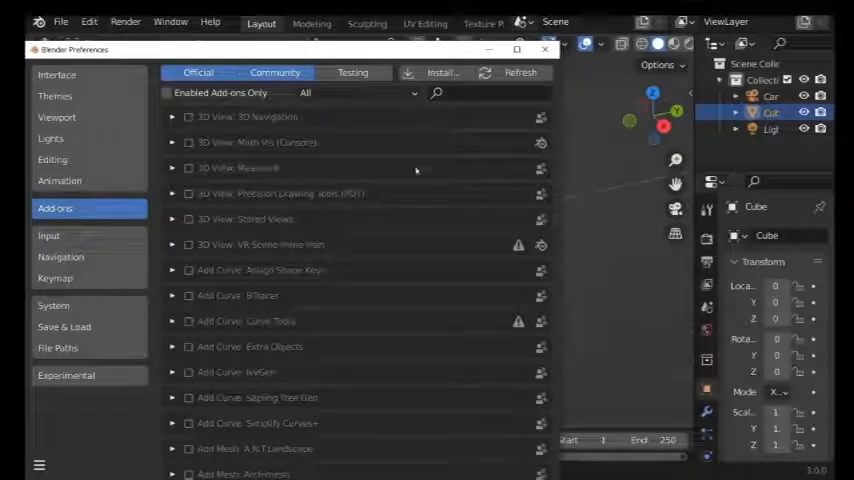
click(443, 72)
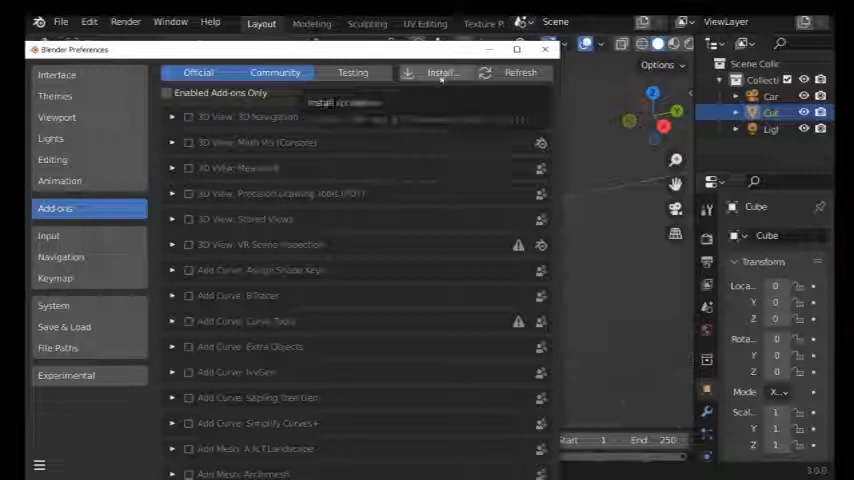
click(442, 72)
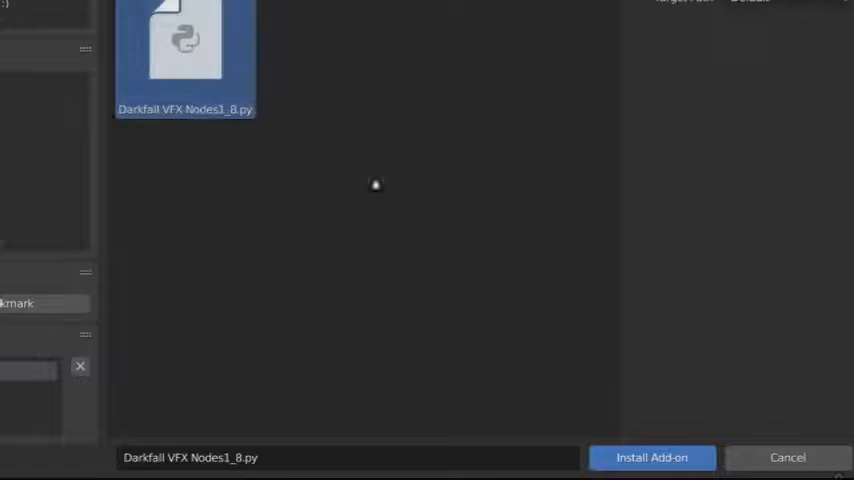
click(651, 457)
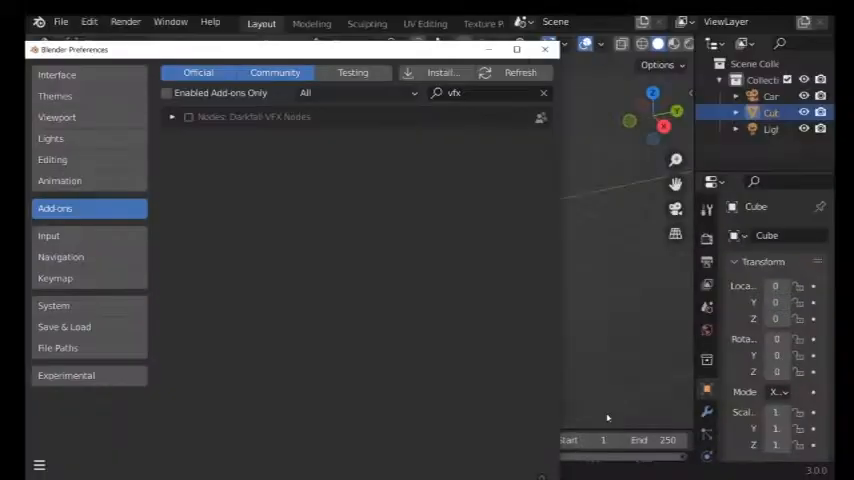
Tick the Nodes: Darkfall VFX Nodes checkbox and close Preferences.
click(188, 117)
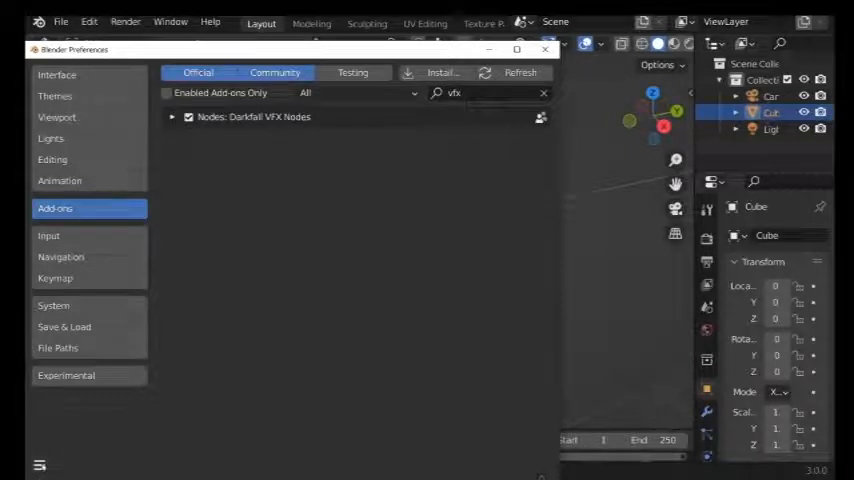
mouse_move(282, 403)
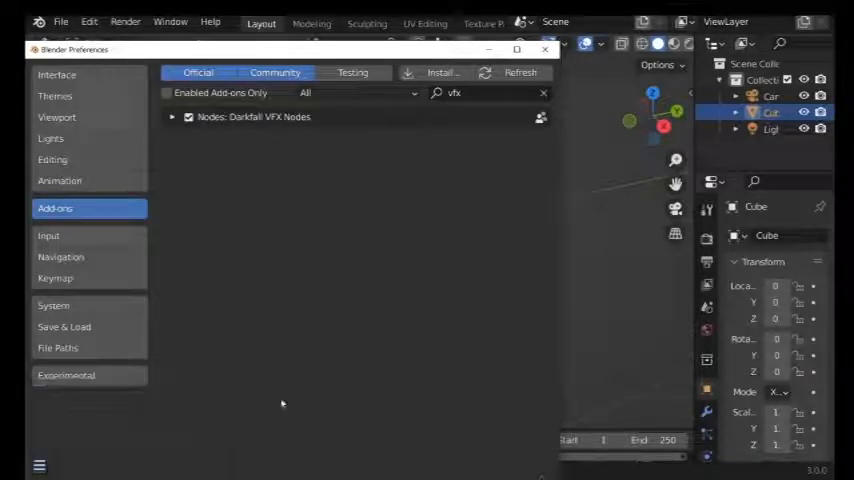
click(544, 49)
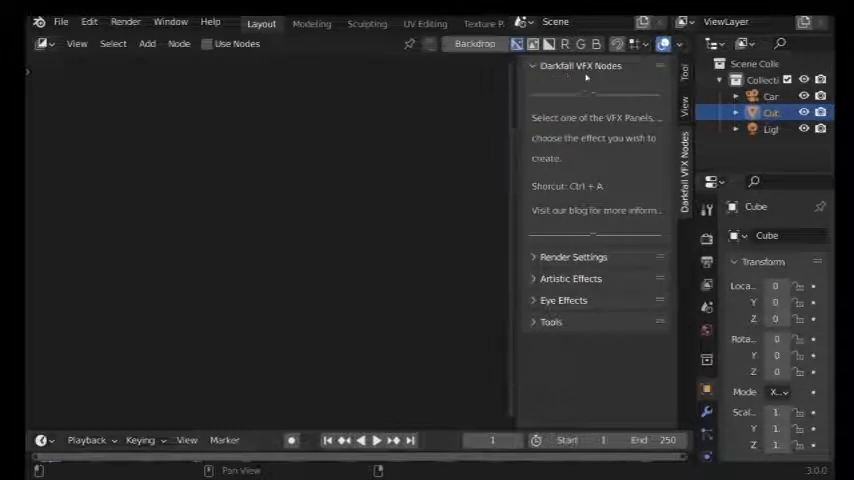
mouse_move(384, 120)
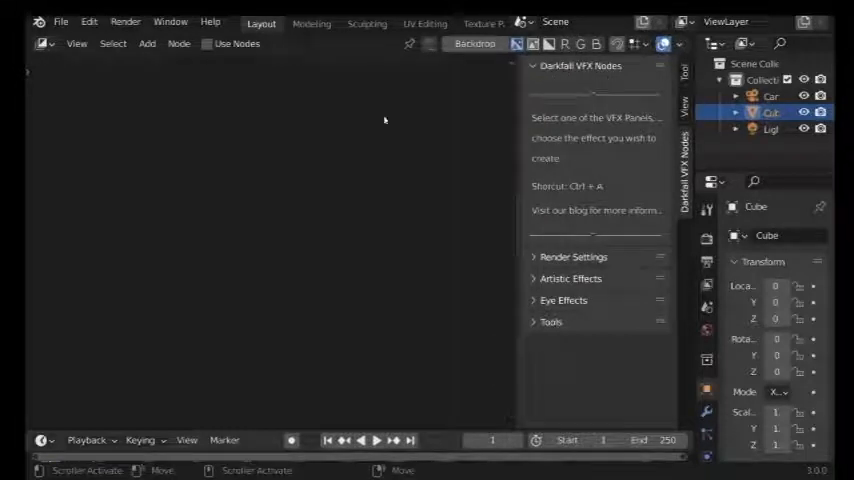